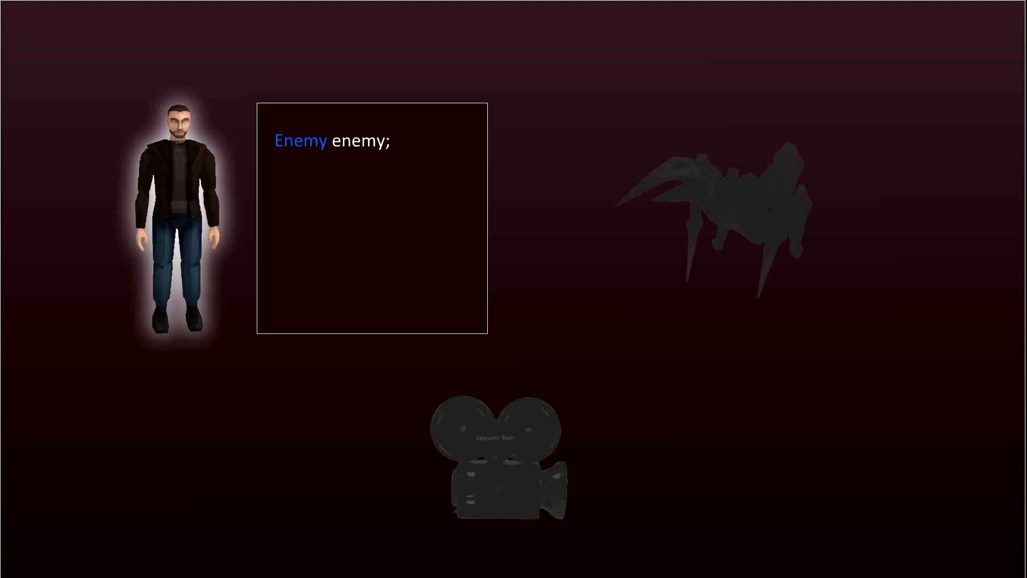
# - Trigger Do Roar from screecher2's Screecher (Script) component while the game is playing
pyautogui.click(499, 452)
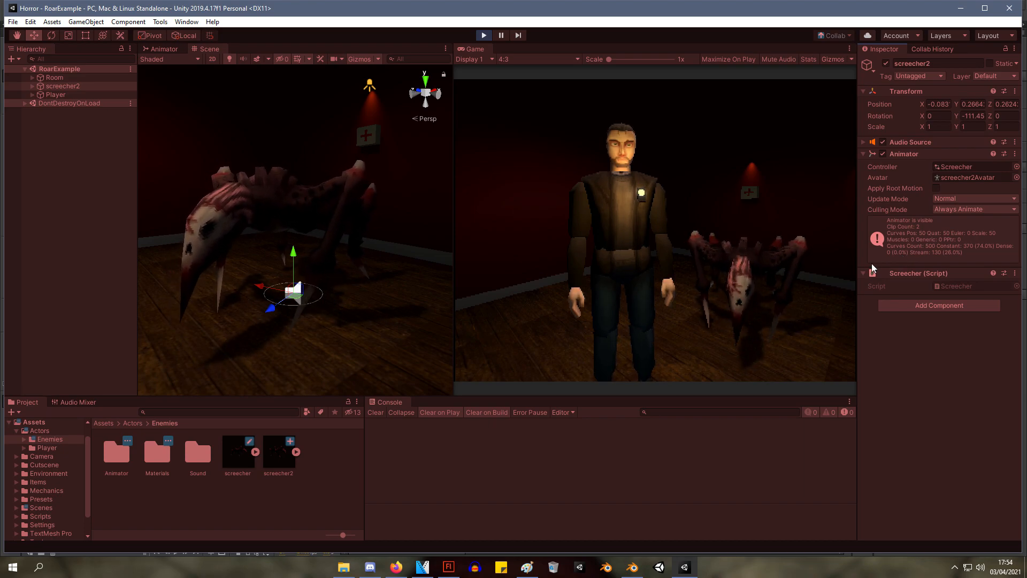
pyautogui.click(1015, 273)
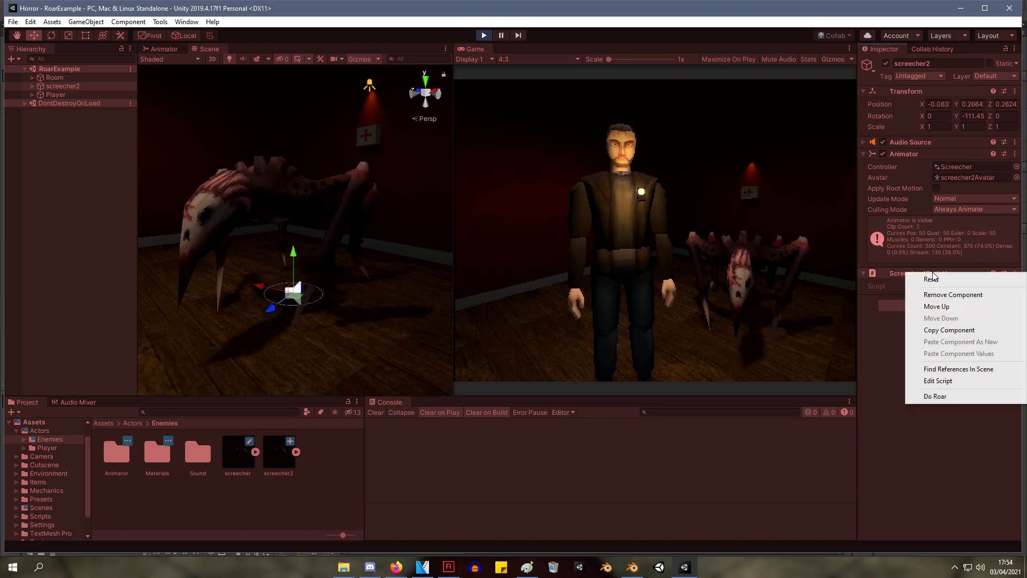
pyautogui.click(935, 396)
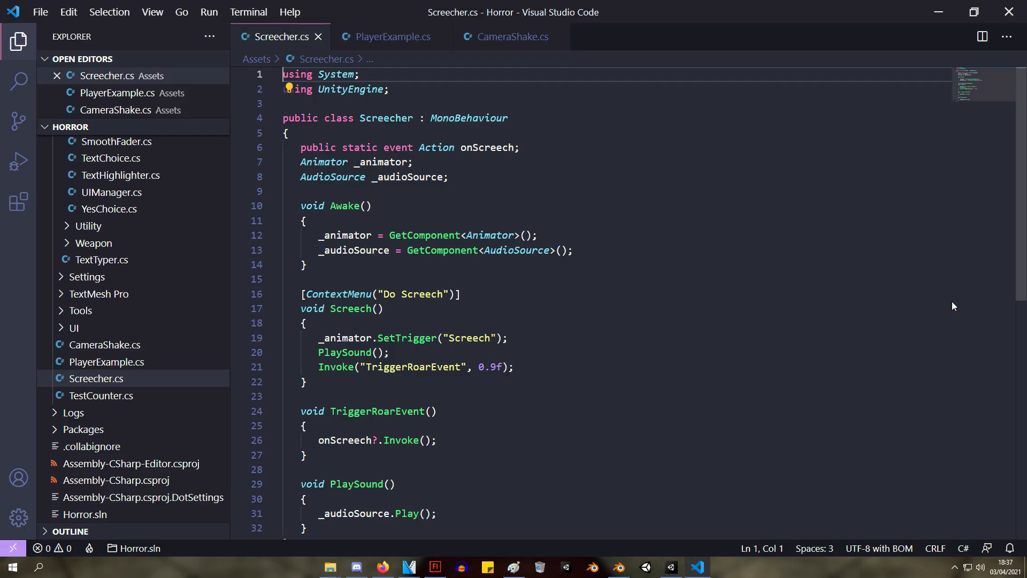
# - Delete 'event' from the static onScreech declaration on line 6, then view PlayerExample.cs
pyautogui.doubleClick(397, 147)
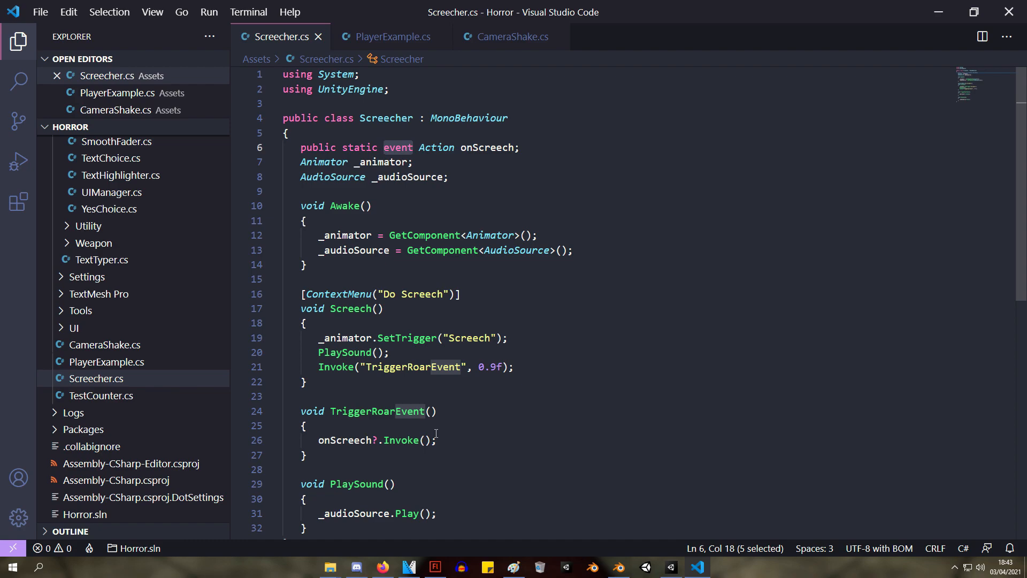
pyautogui.moveTo(435, 147)
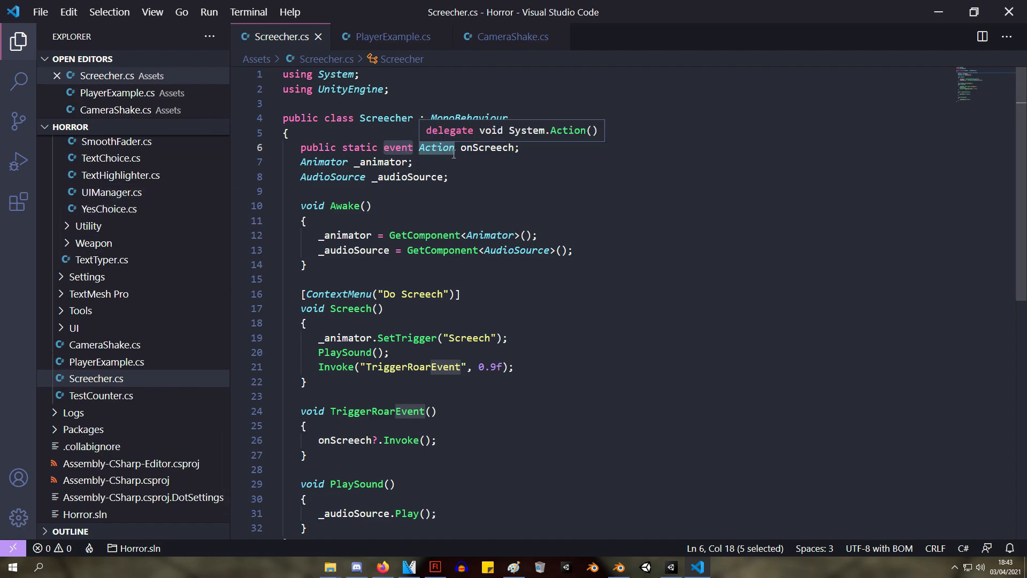
pyautogui.moveTo(364, 151)
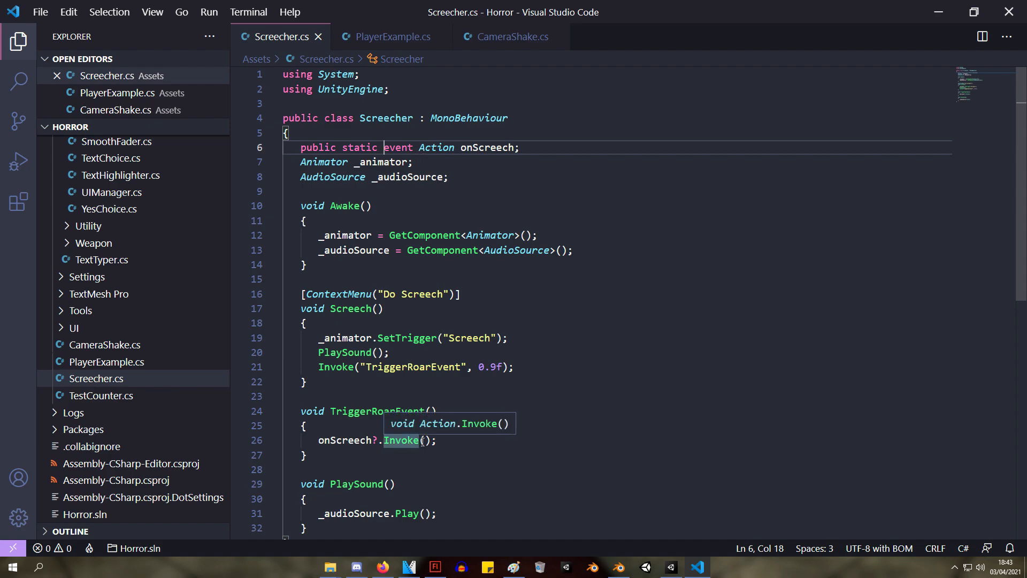
pyautogui.moveTo(424, 151)
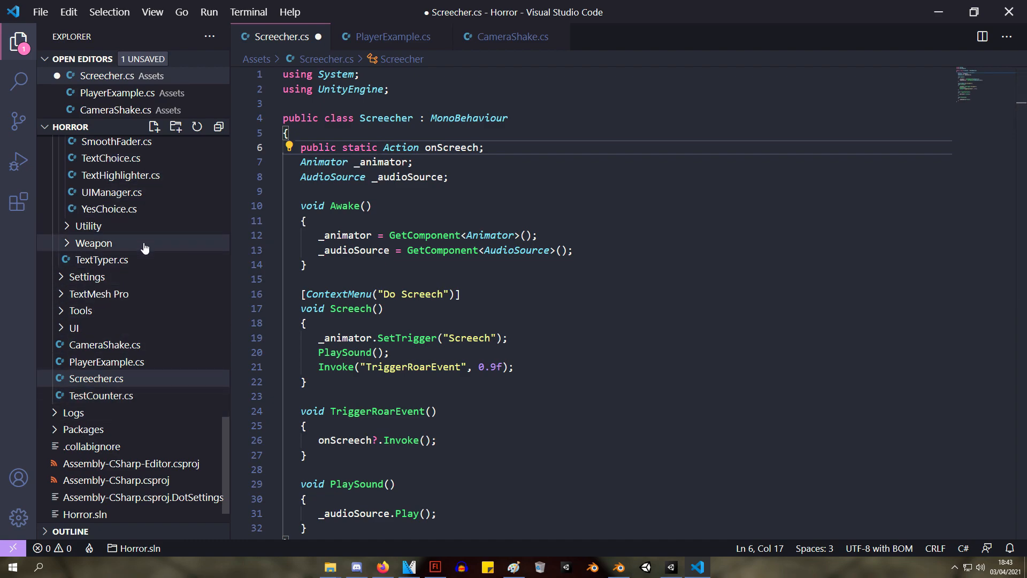
pyautogui.moveTo(439, 162)
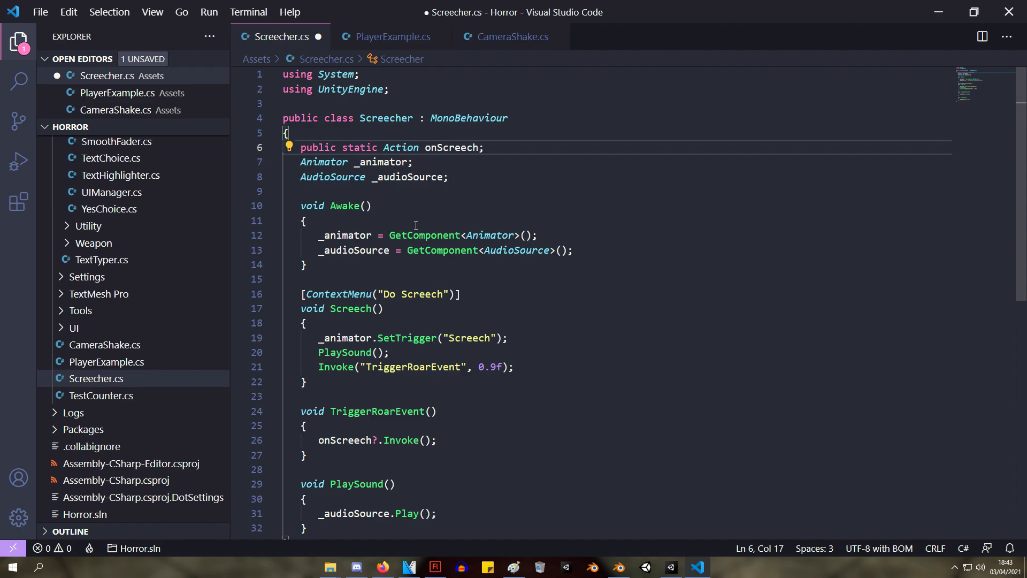
pyautogui.click(388, 36)
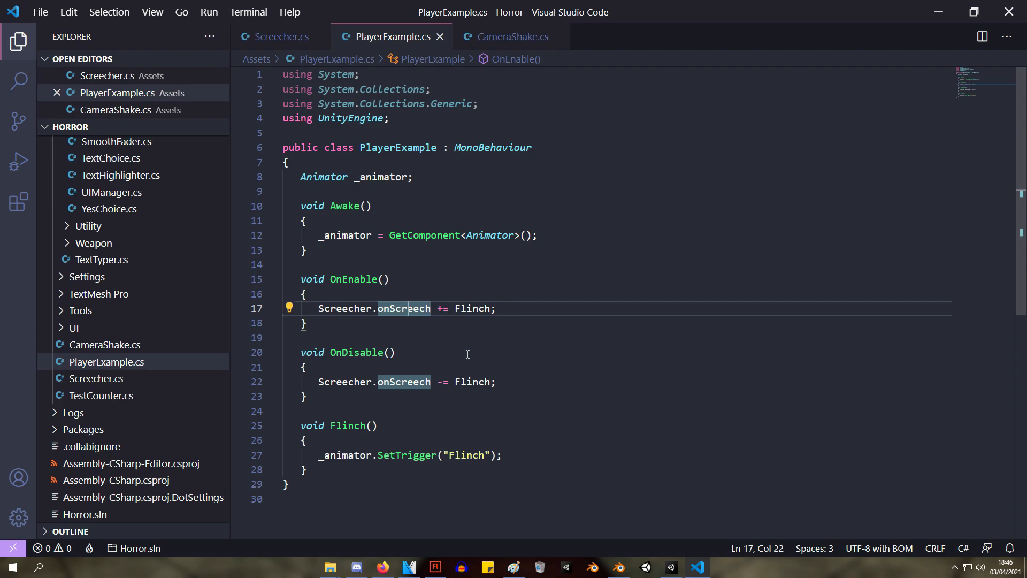
pyautogui.moveTo(470, 321)
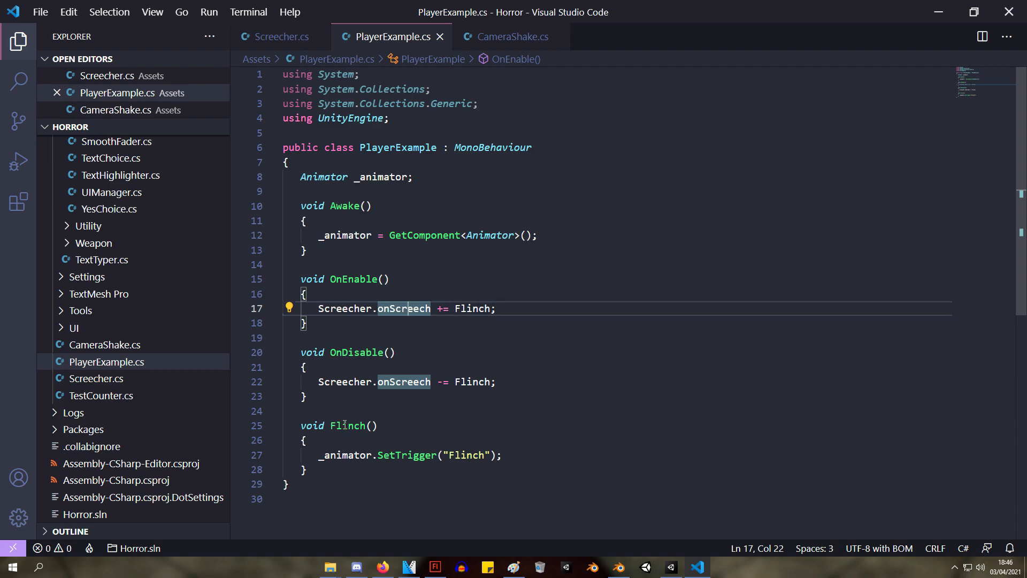
pyautogui.moveTo(350, 425)
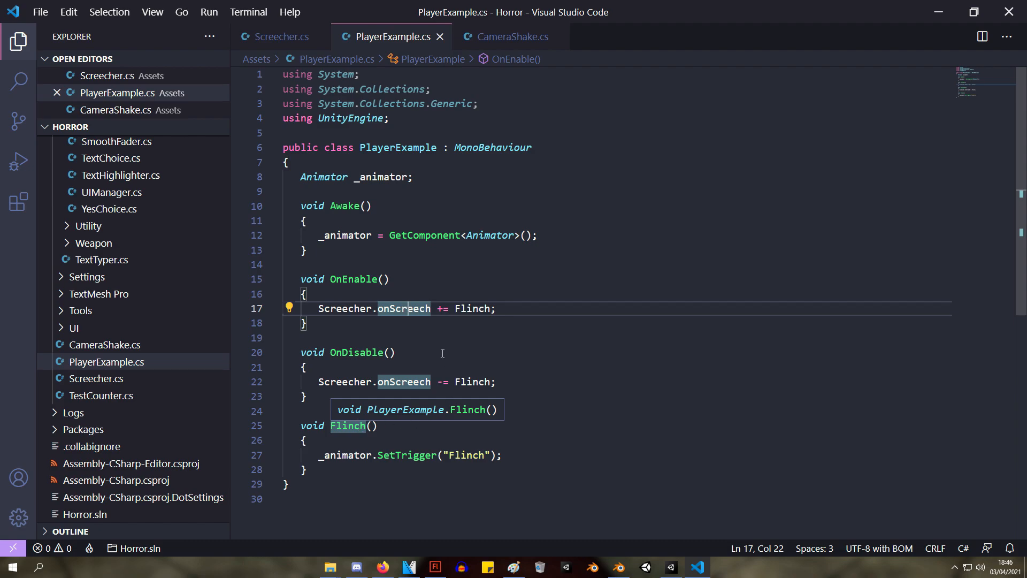
pyautogui.moveTo(405, 308)
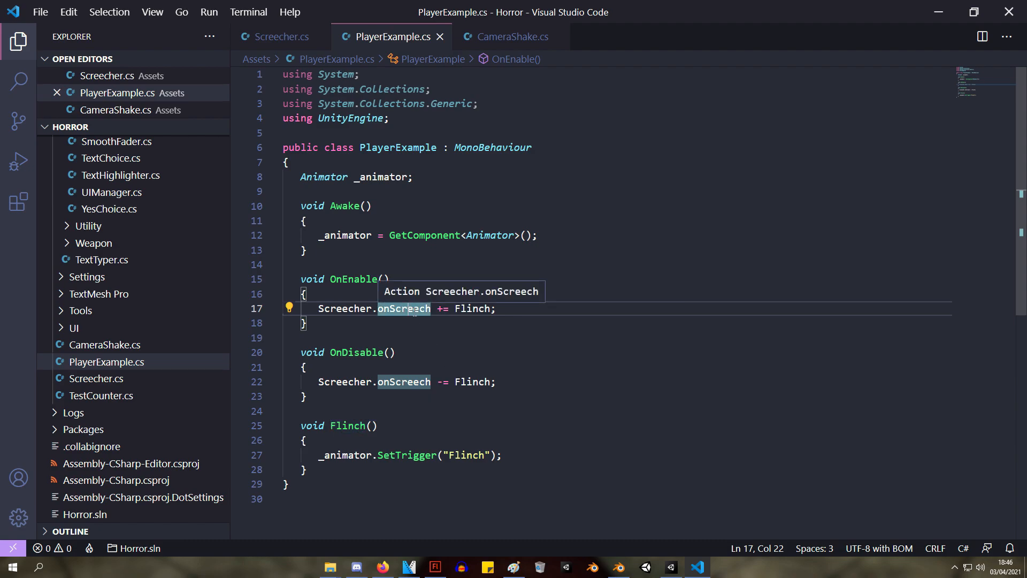
pyautogui.moveTo(492, 207)
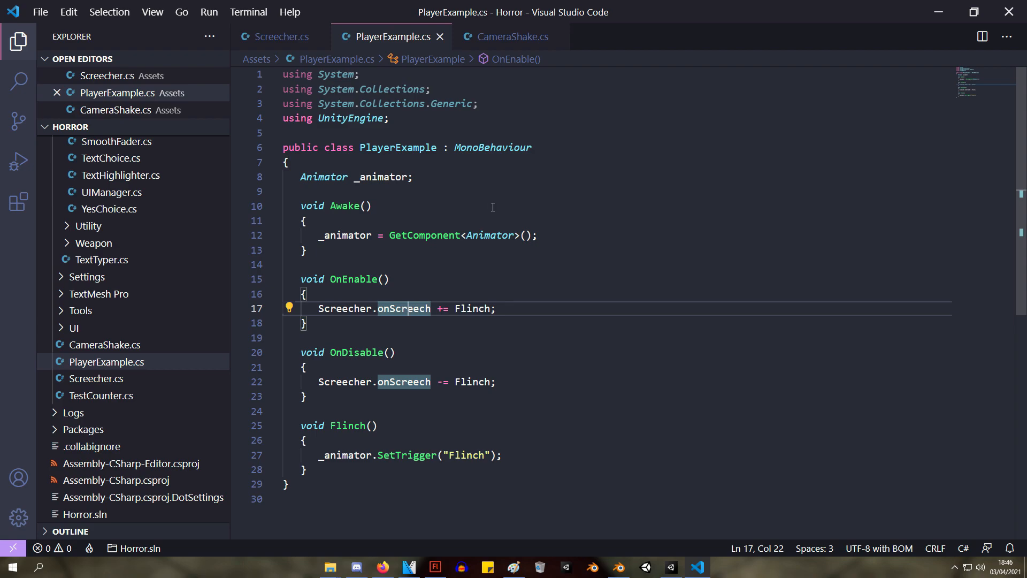
# - Review CameraShake.cs, cycling through PlayerExample.cs and Screecher.cs before returning to it
pyautogui.click(513, 35)
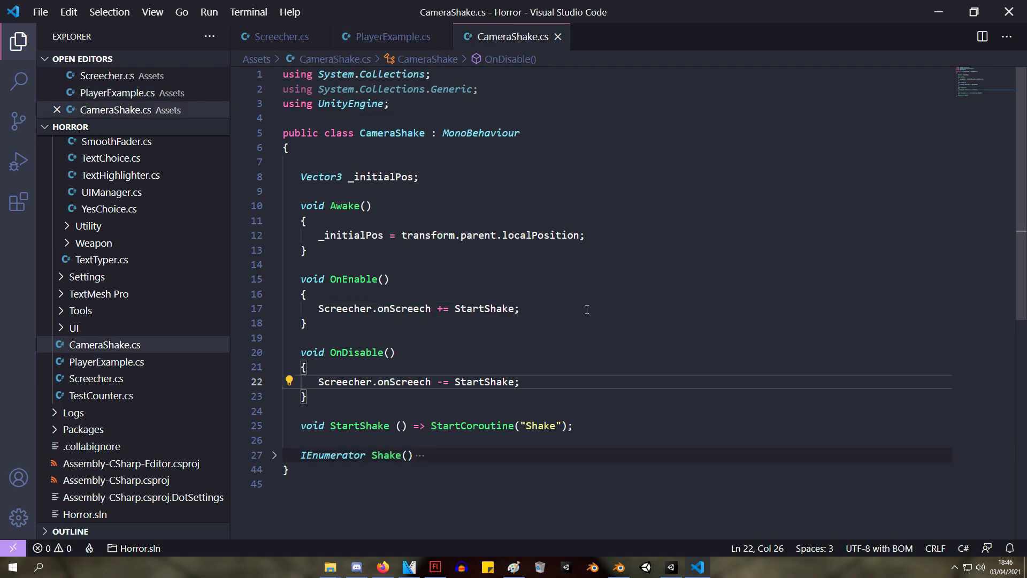
pyautogui.moveTo(478, 359)
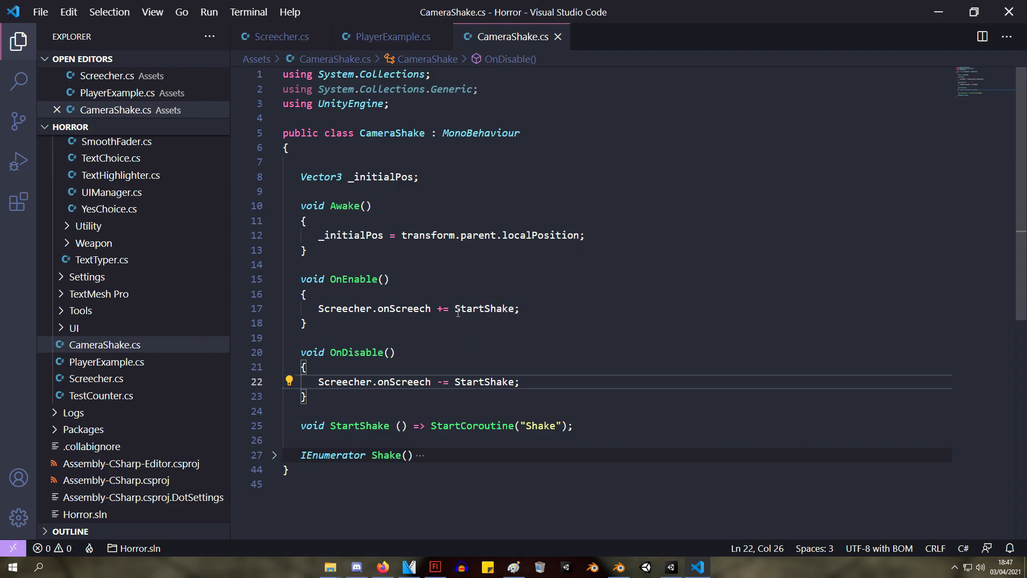
pyautogui.moveTo(442, 327)
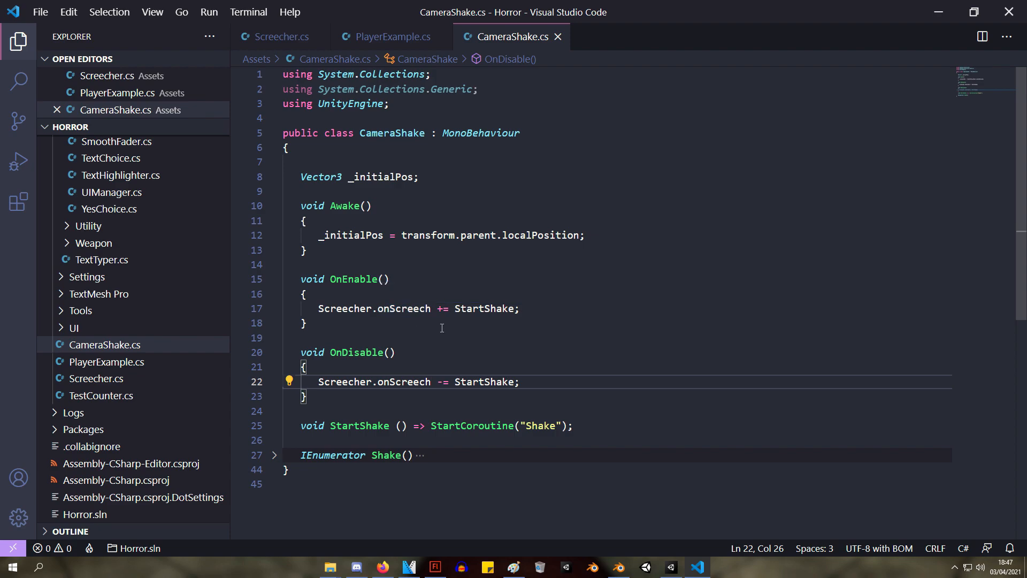
pyautogui.moveTo(409, 318)
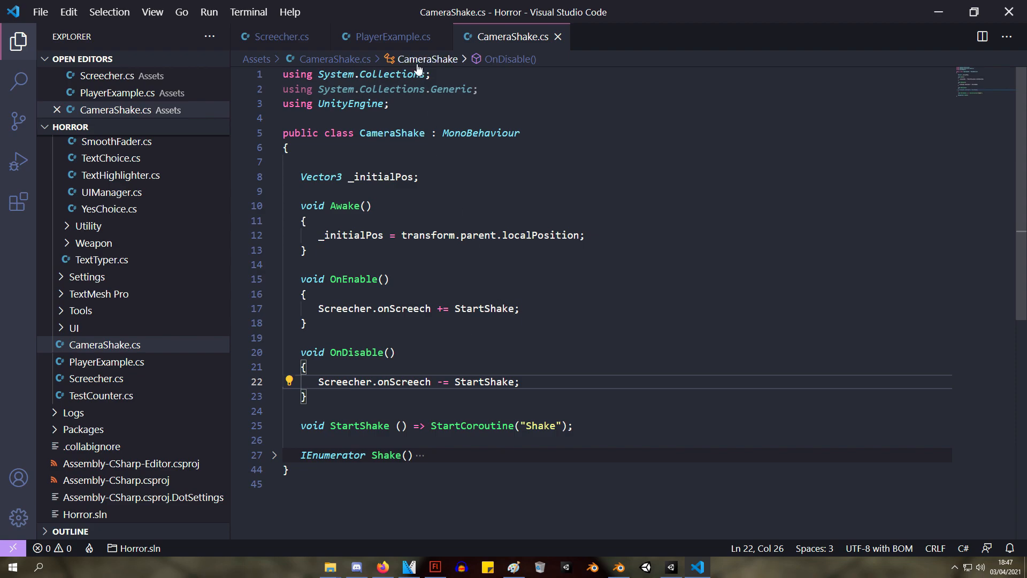
pyautogui.click(388, 36)
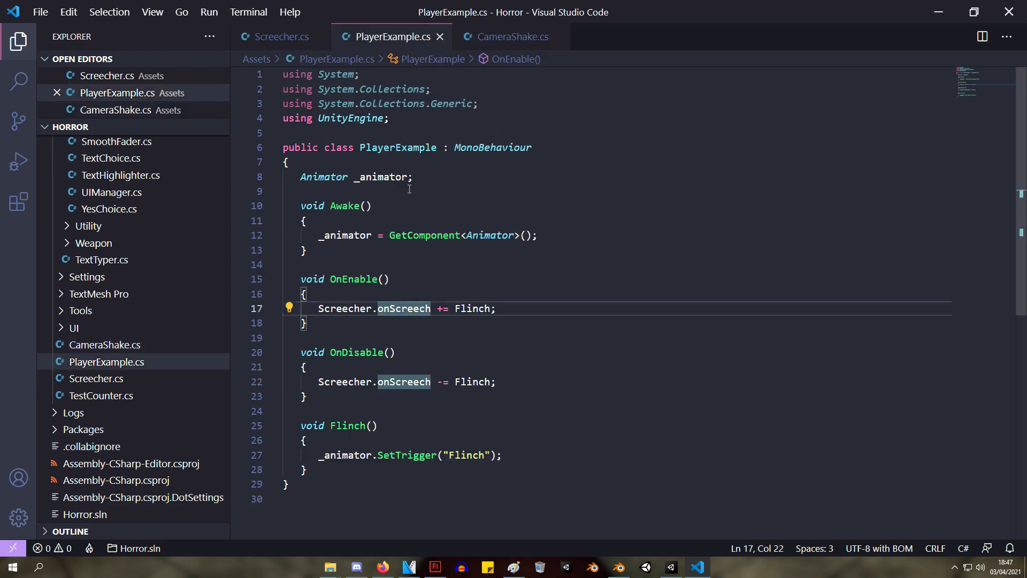
pyautogui.click(280, 36)
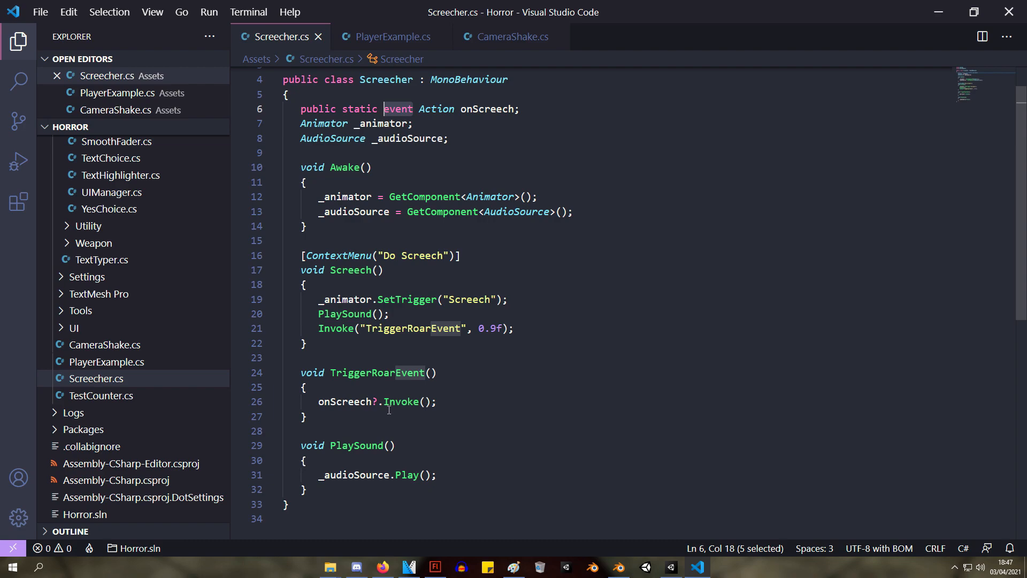
pyautogui.moveTo(400, 402)
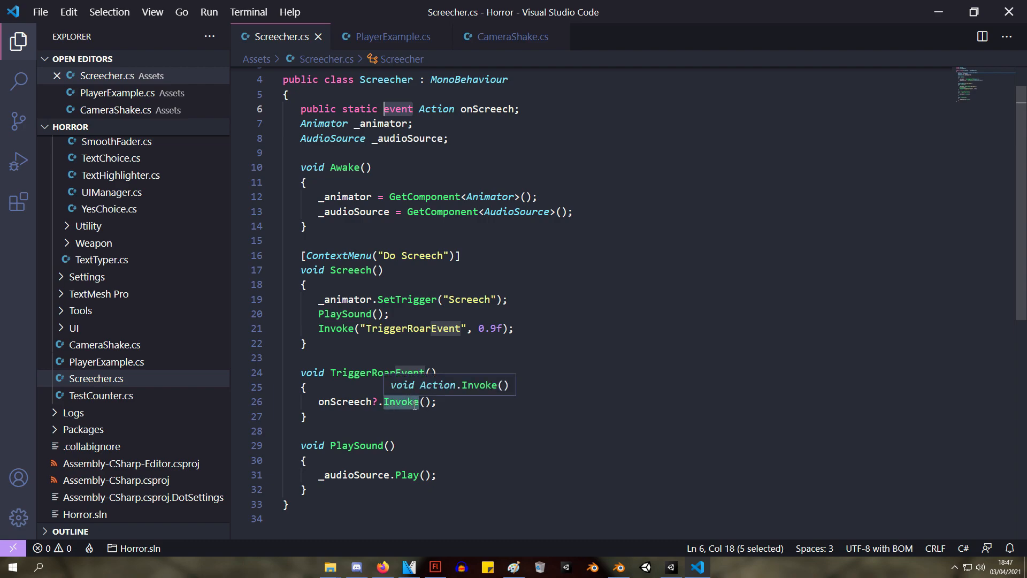
pyautogui.click(386, 36)
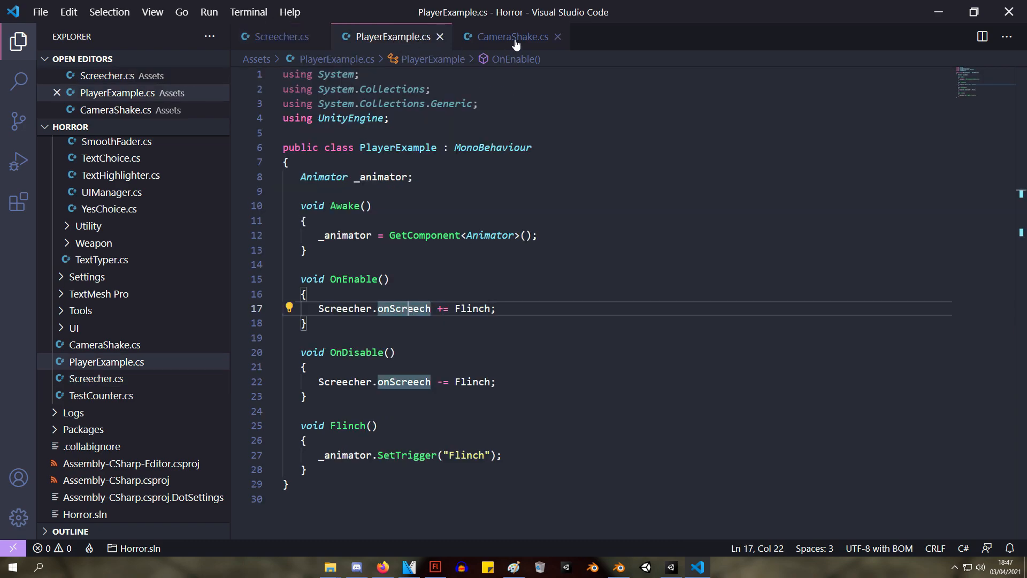
pyautogui.click(511, 36)
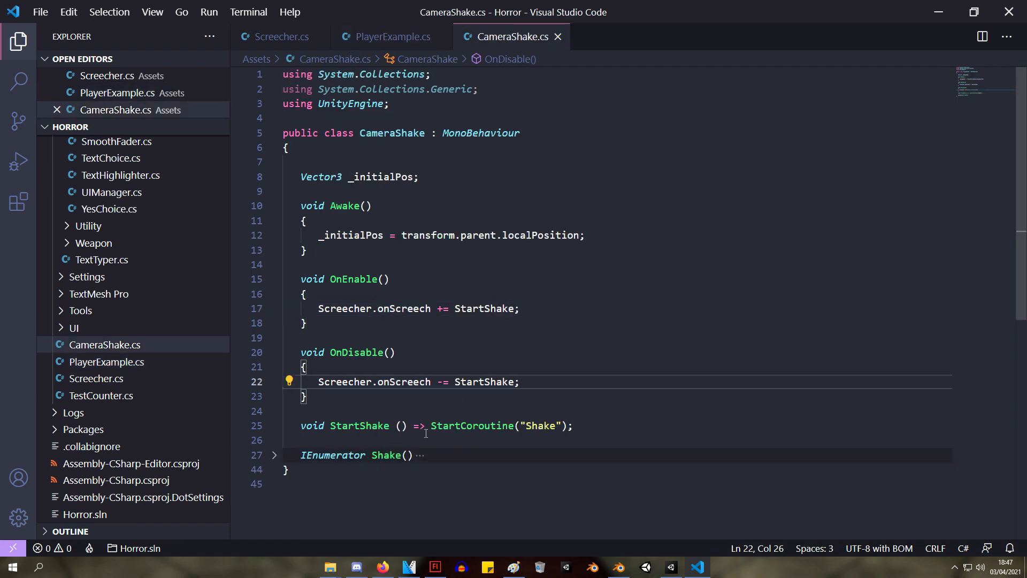
pyautogui.moveTo(404, 309)
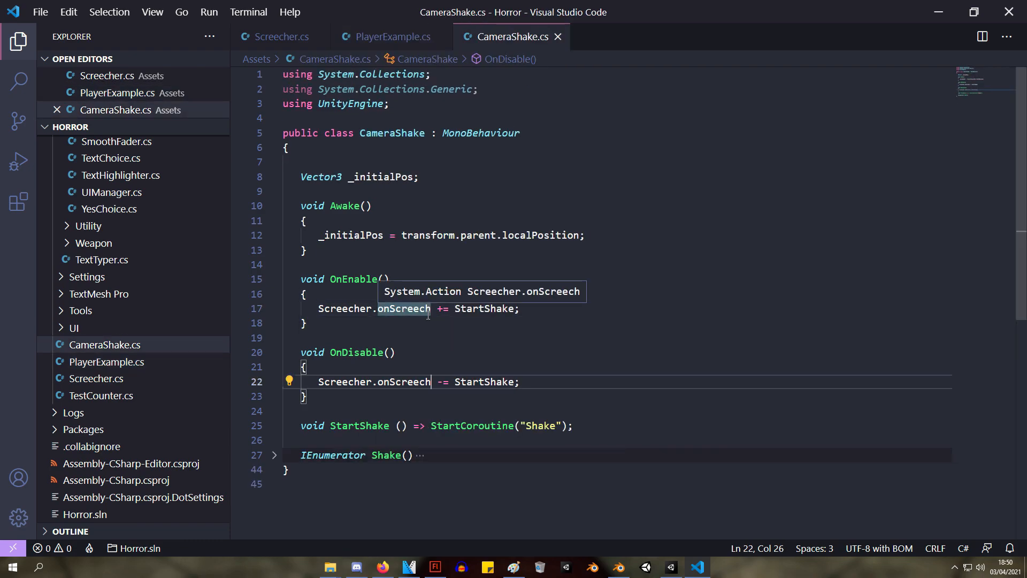